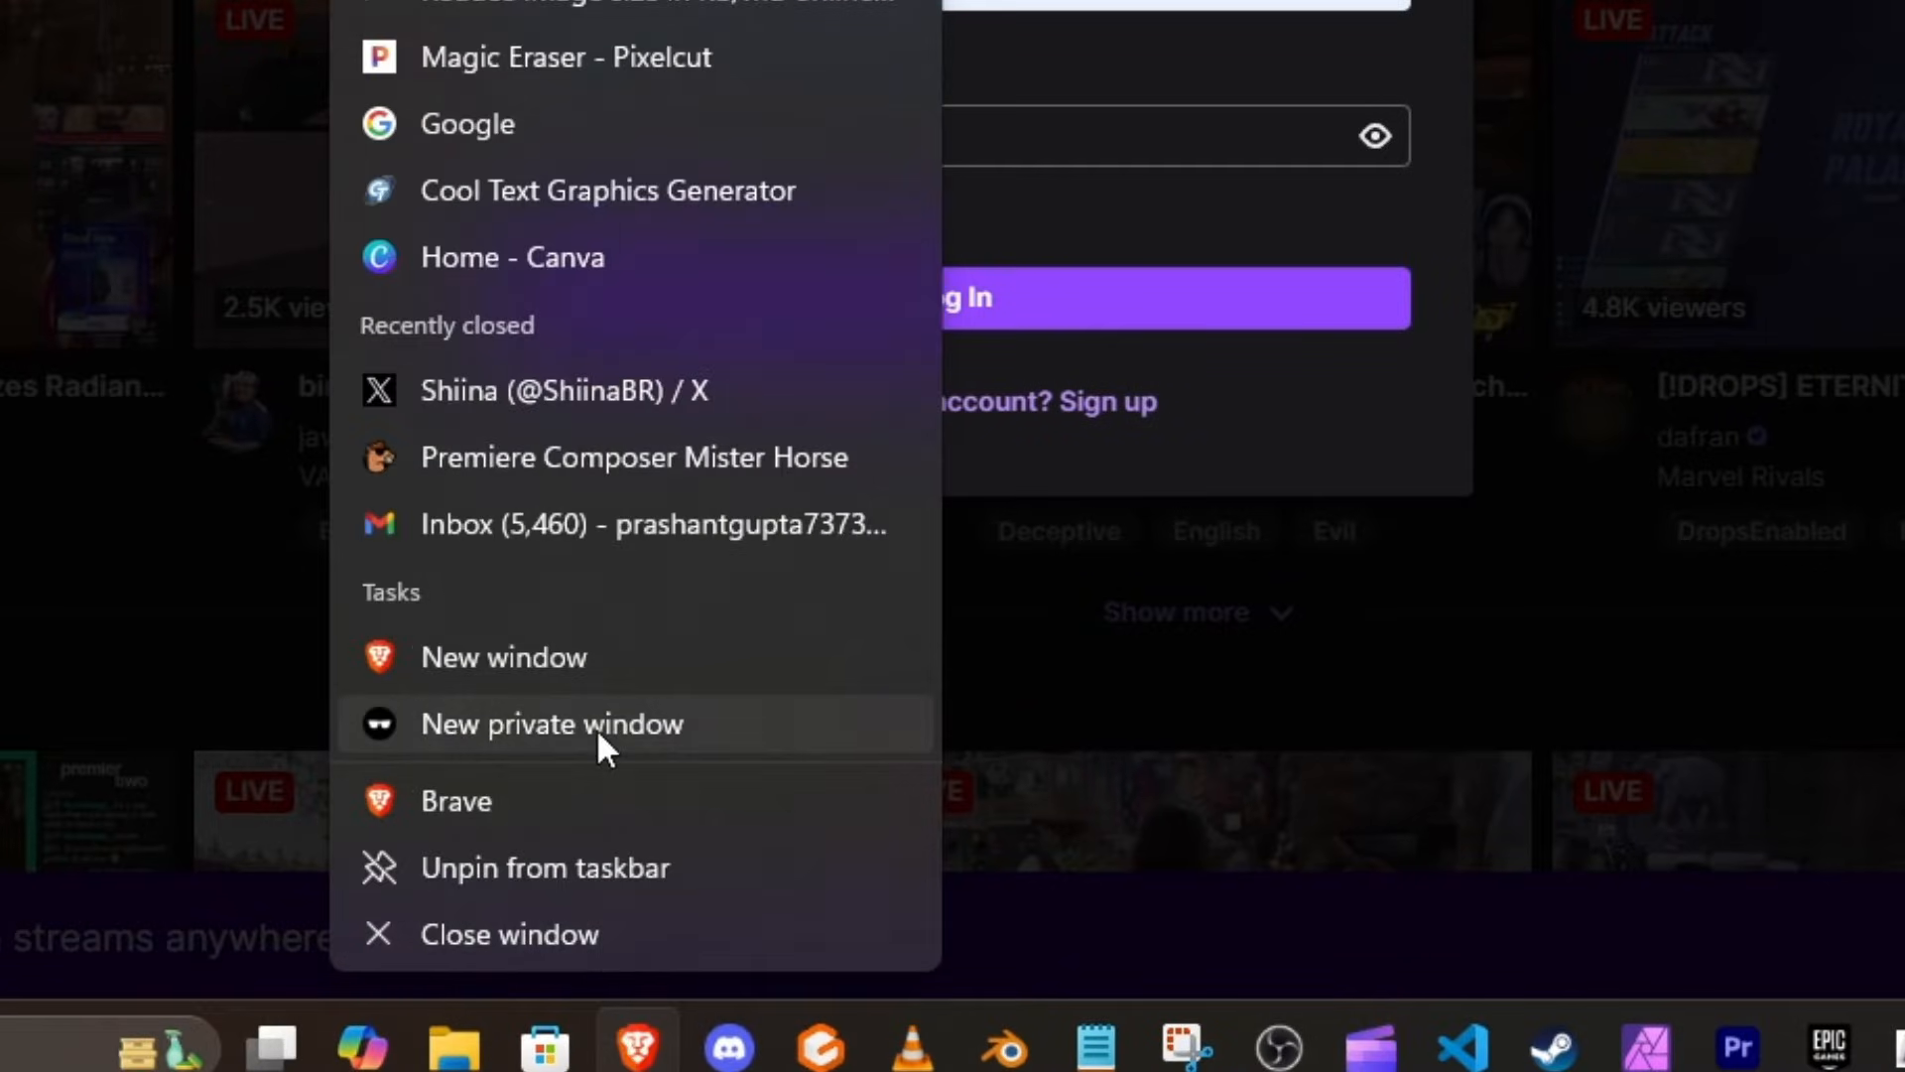
Start a new private Brave window from the taskbar icon's menu
left_click(550, 723)
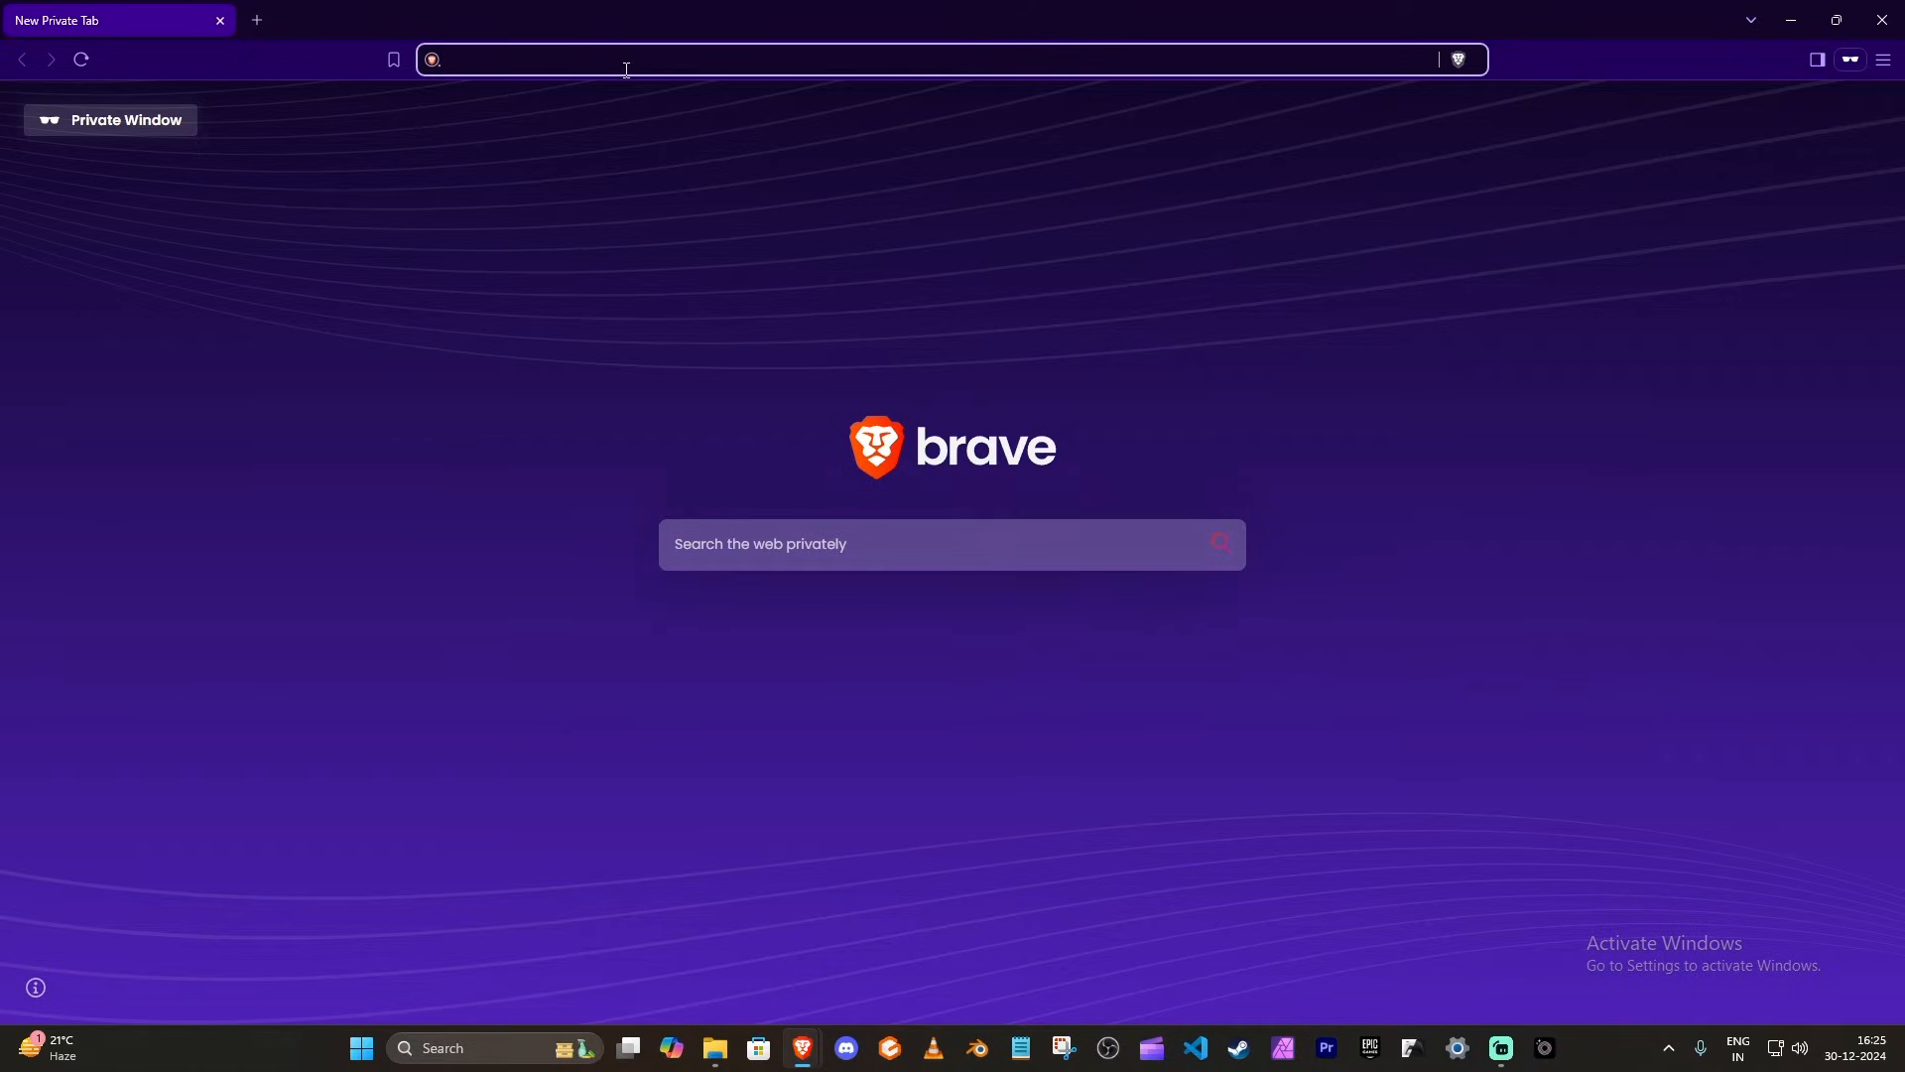
Go to twitch.tv and bring up the Twitch log-in form
type("twitch.tv")
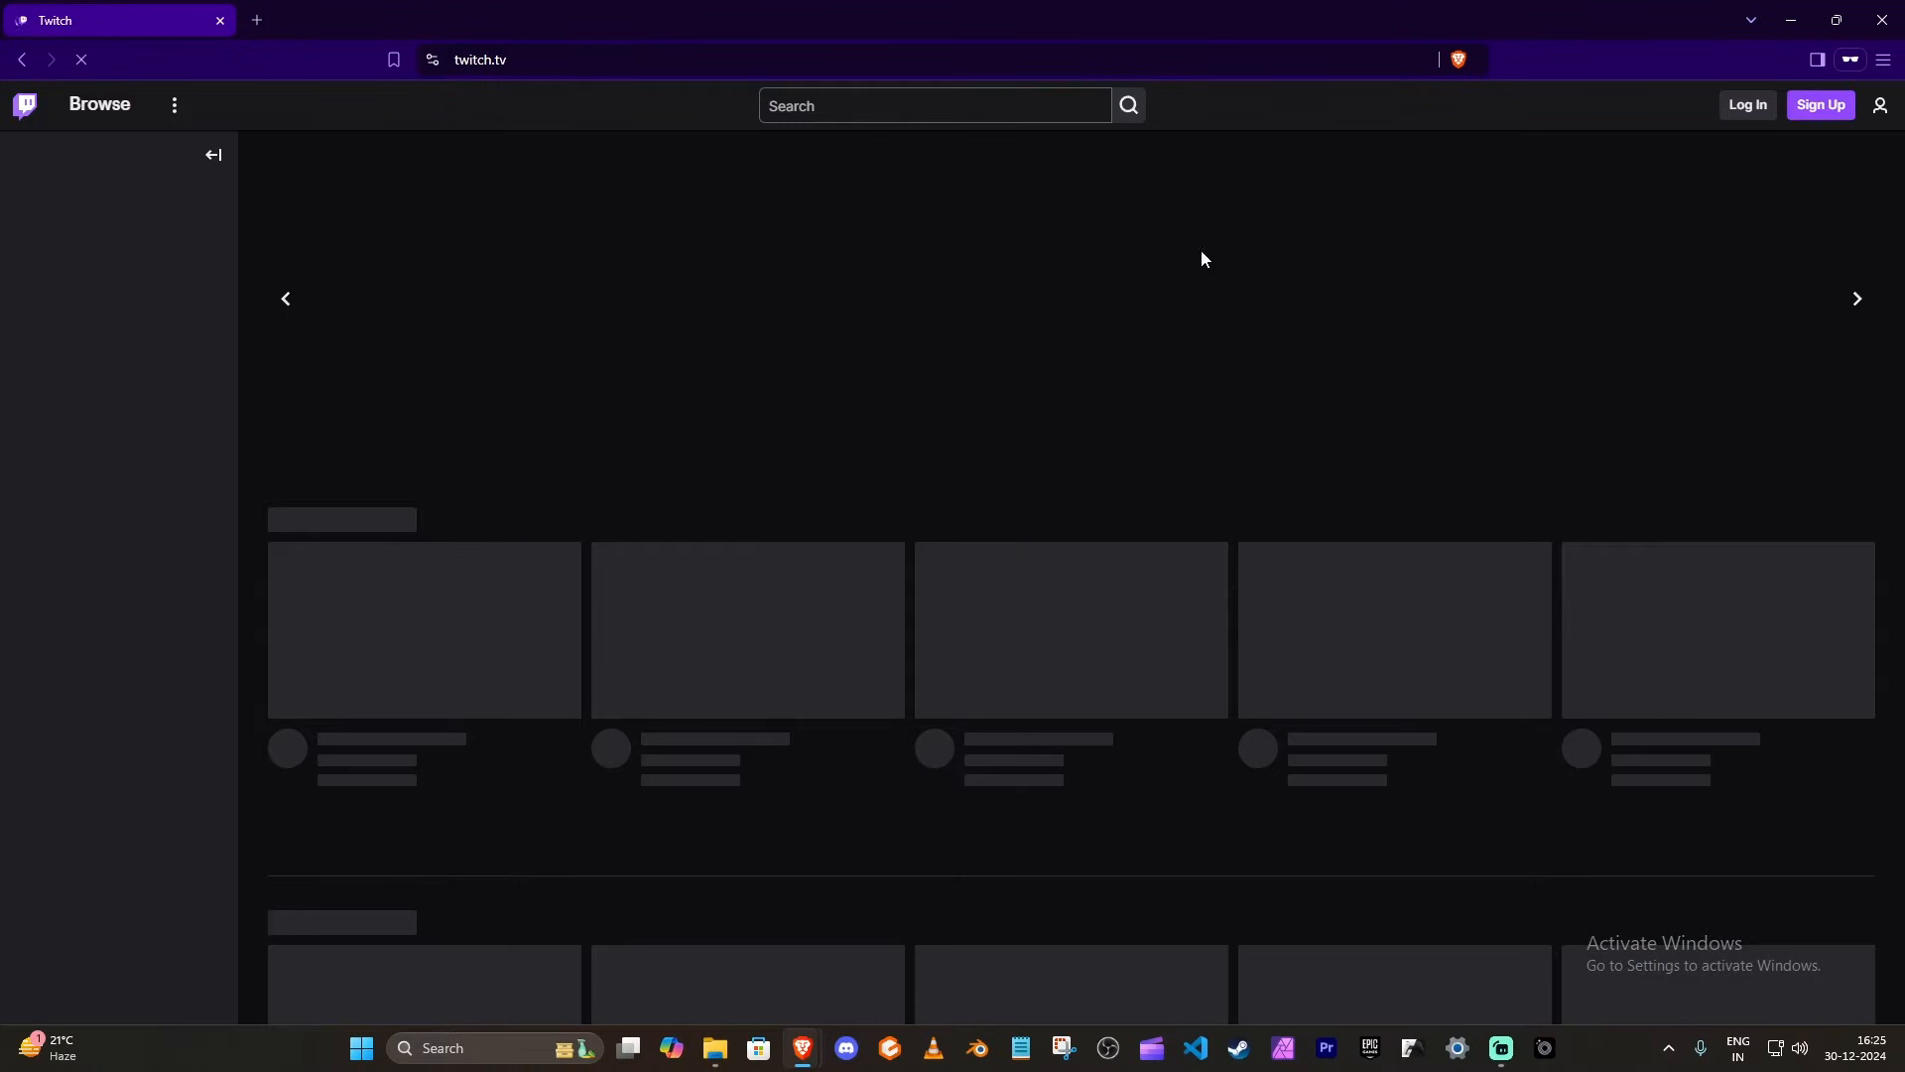
left_click(1747, 105)
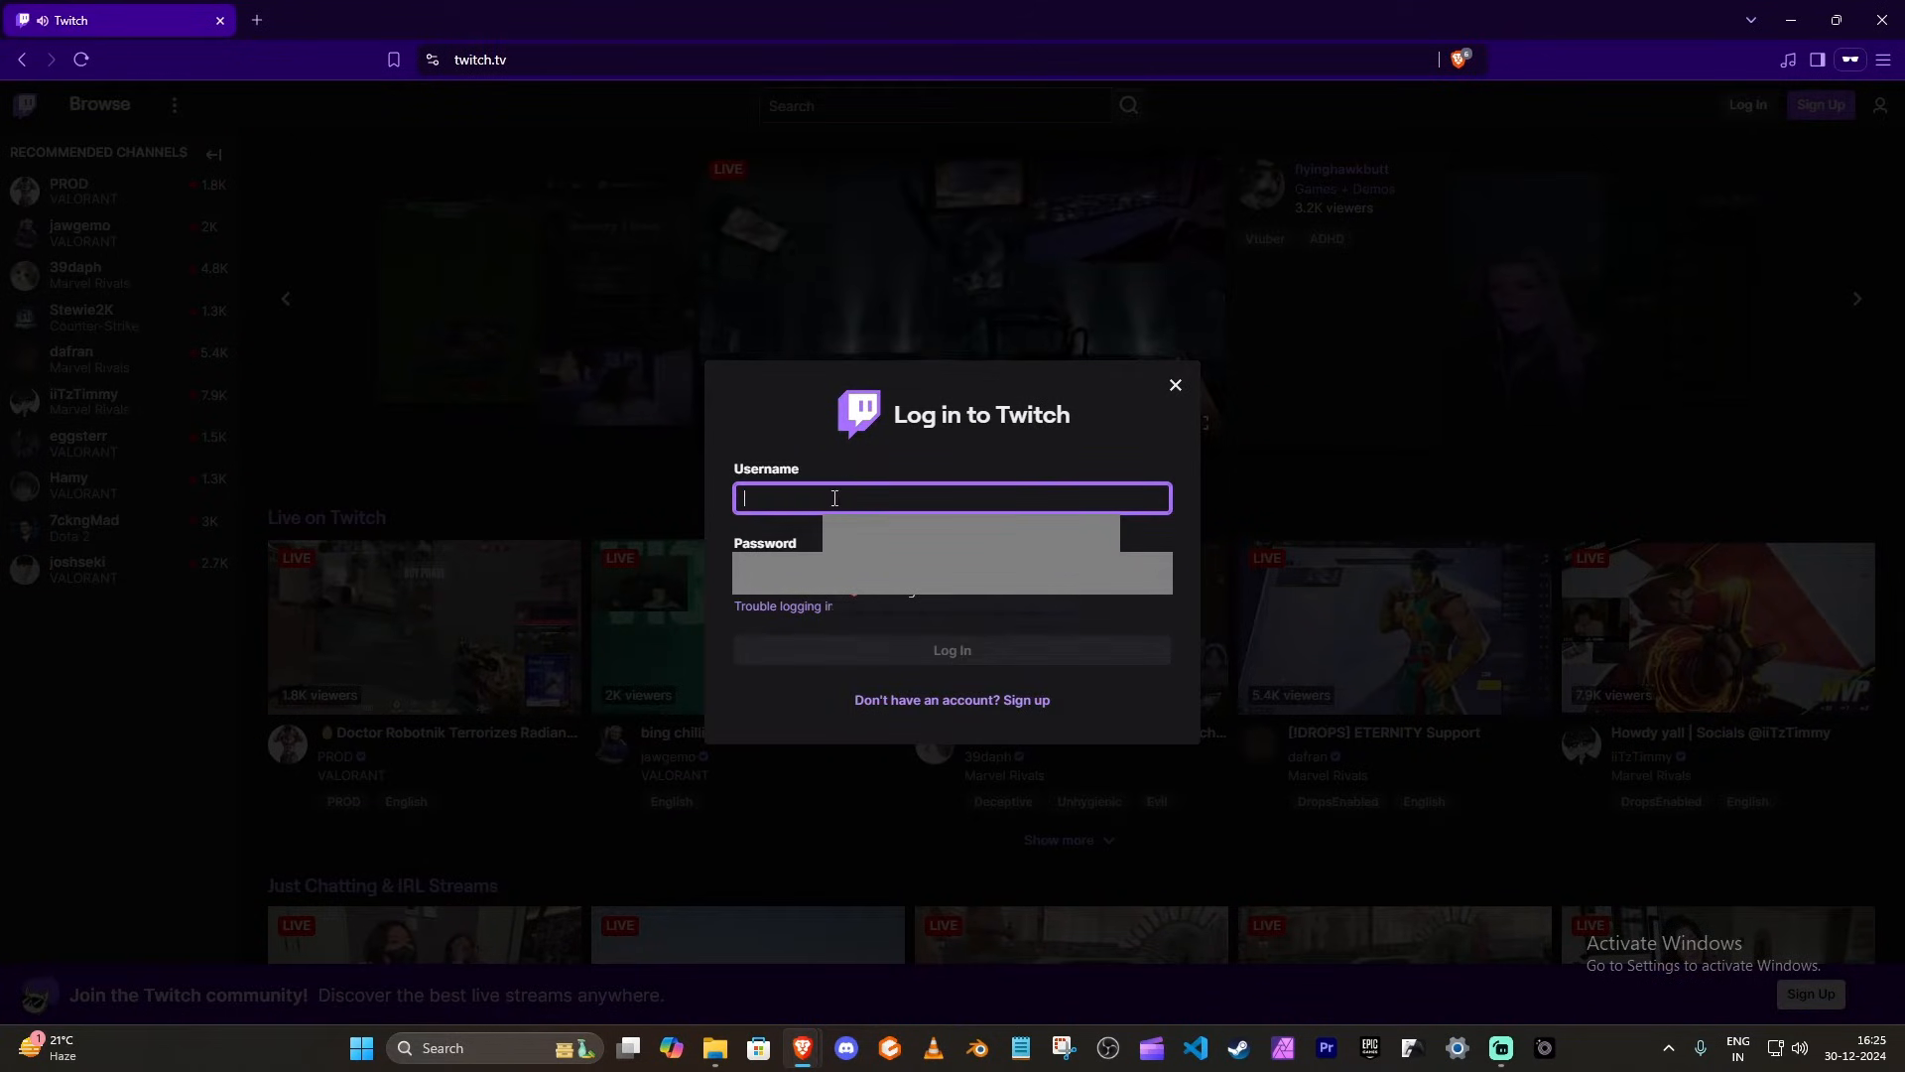
type("b")
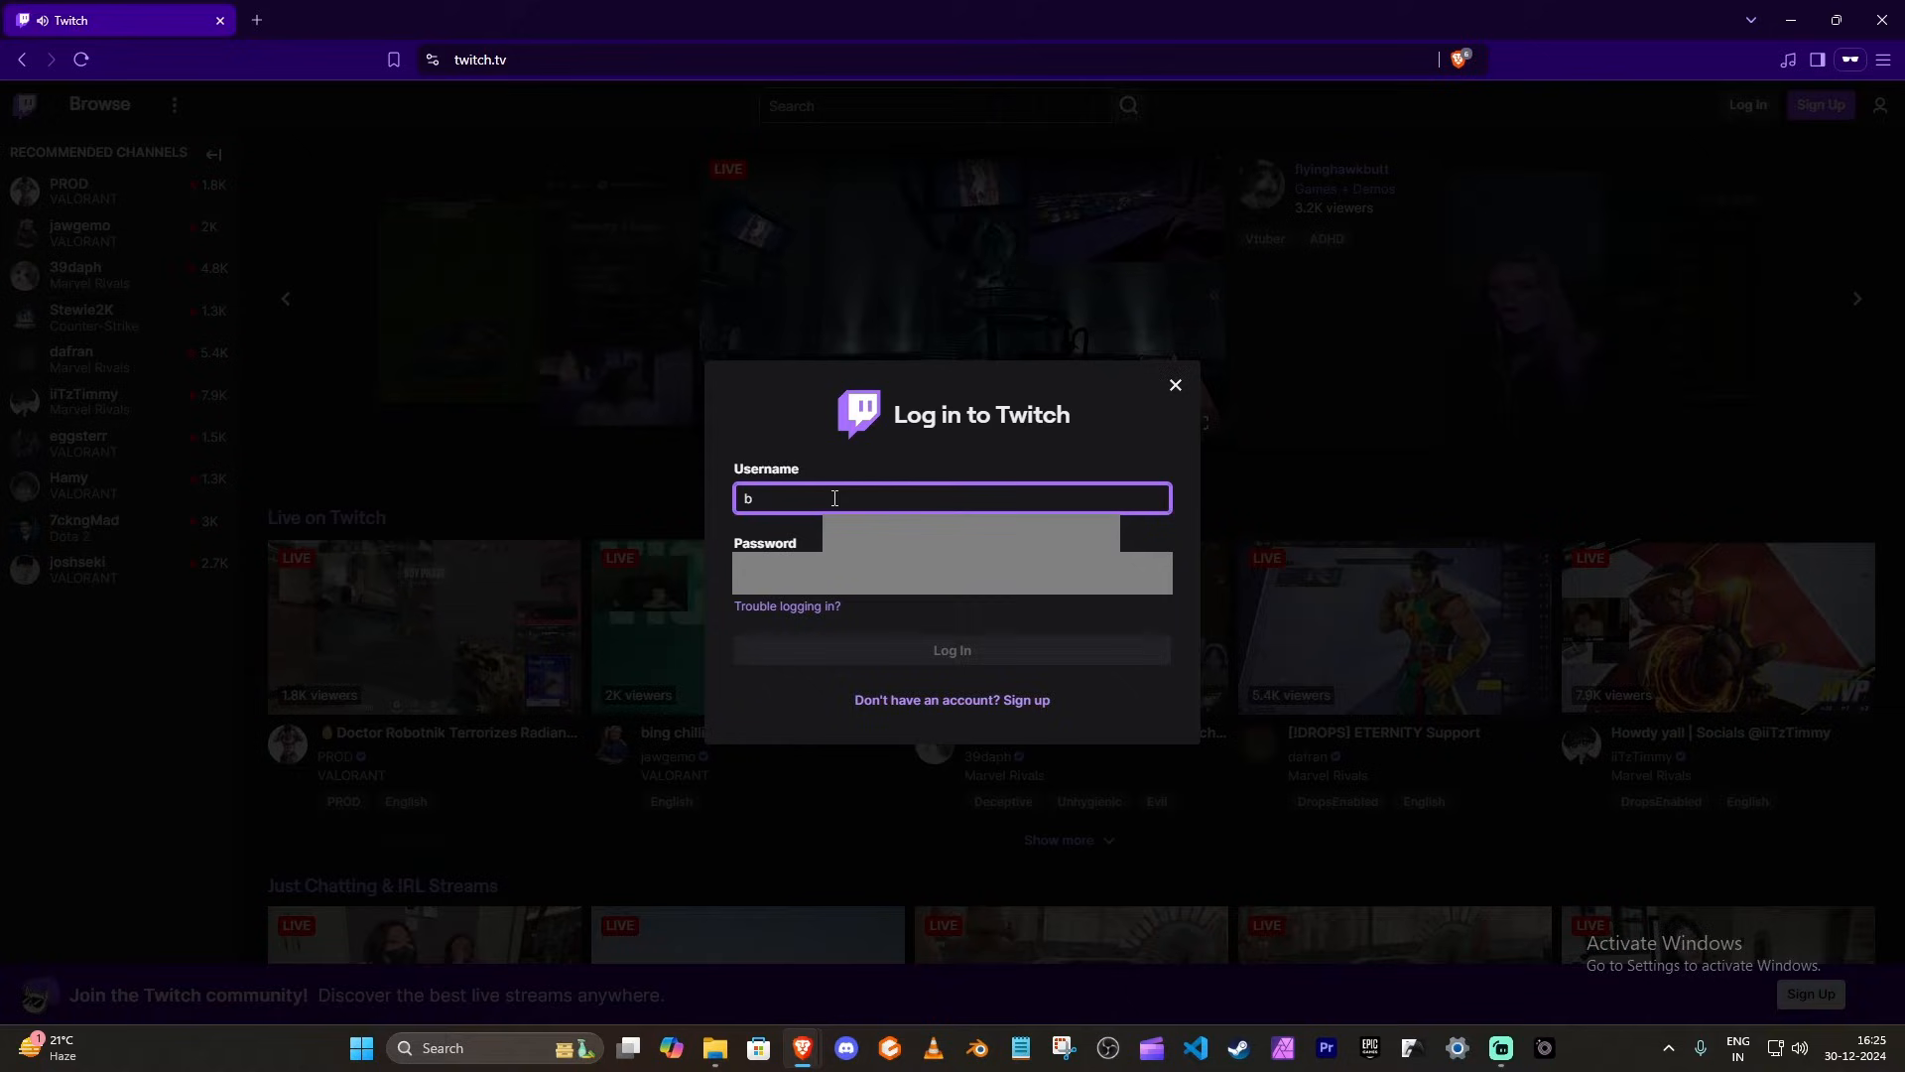
type("ot_gamingx")
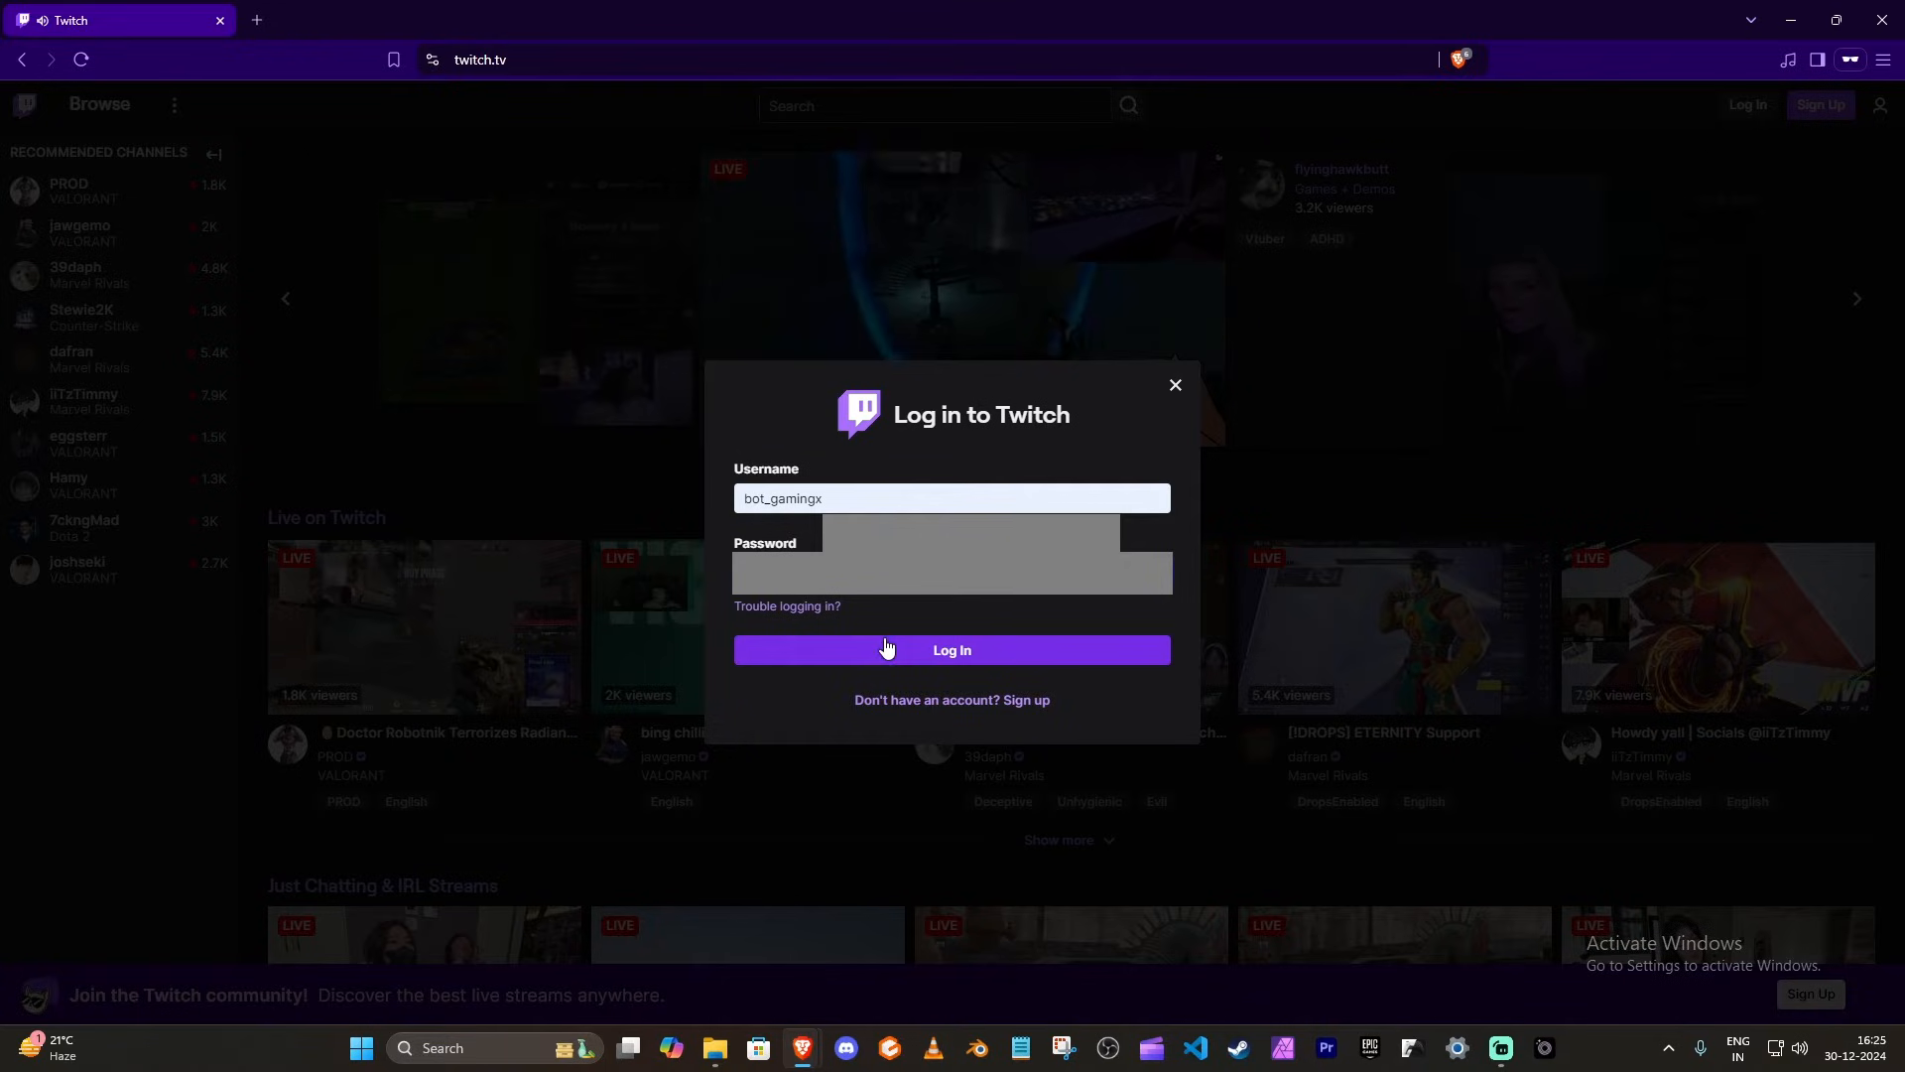
left_click(951, 651)
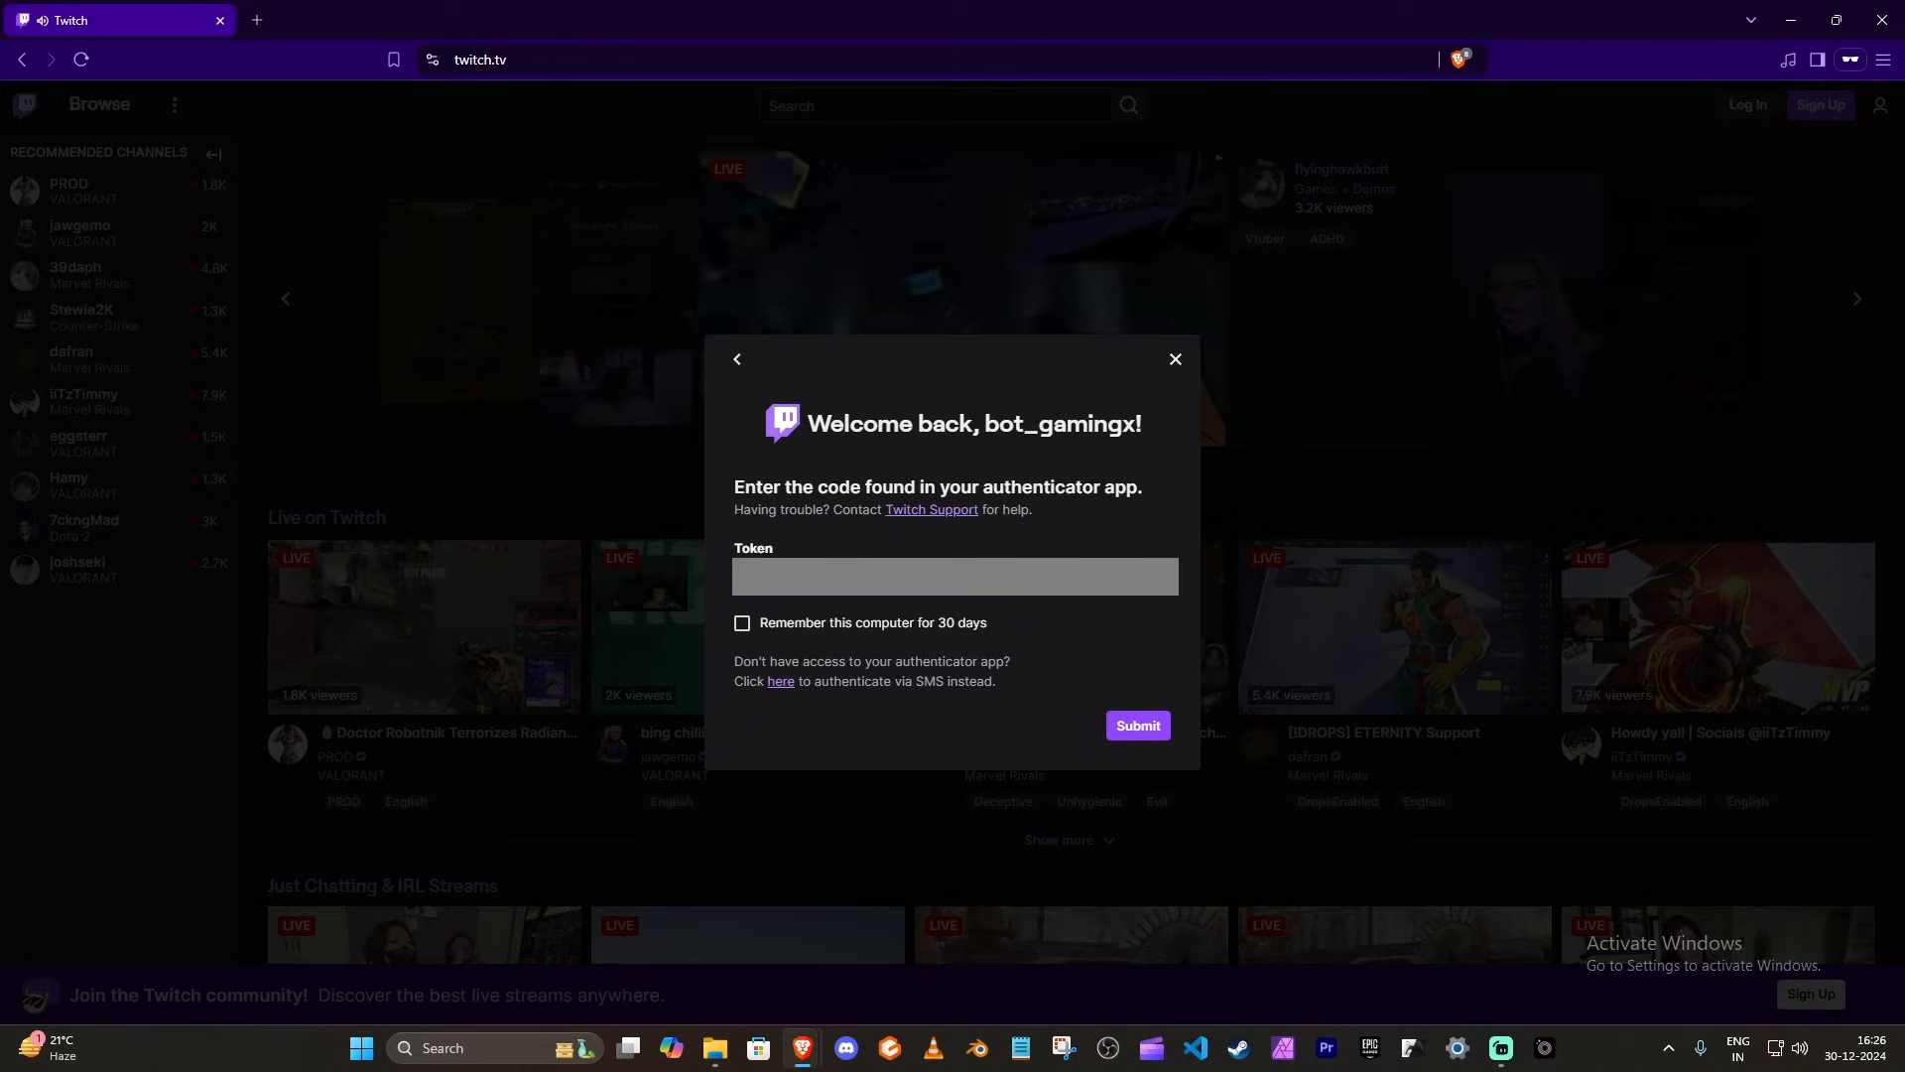
mouse_move(1106, 729)
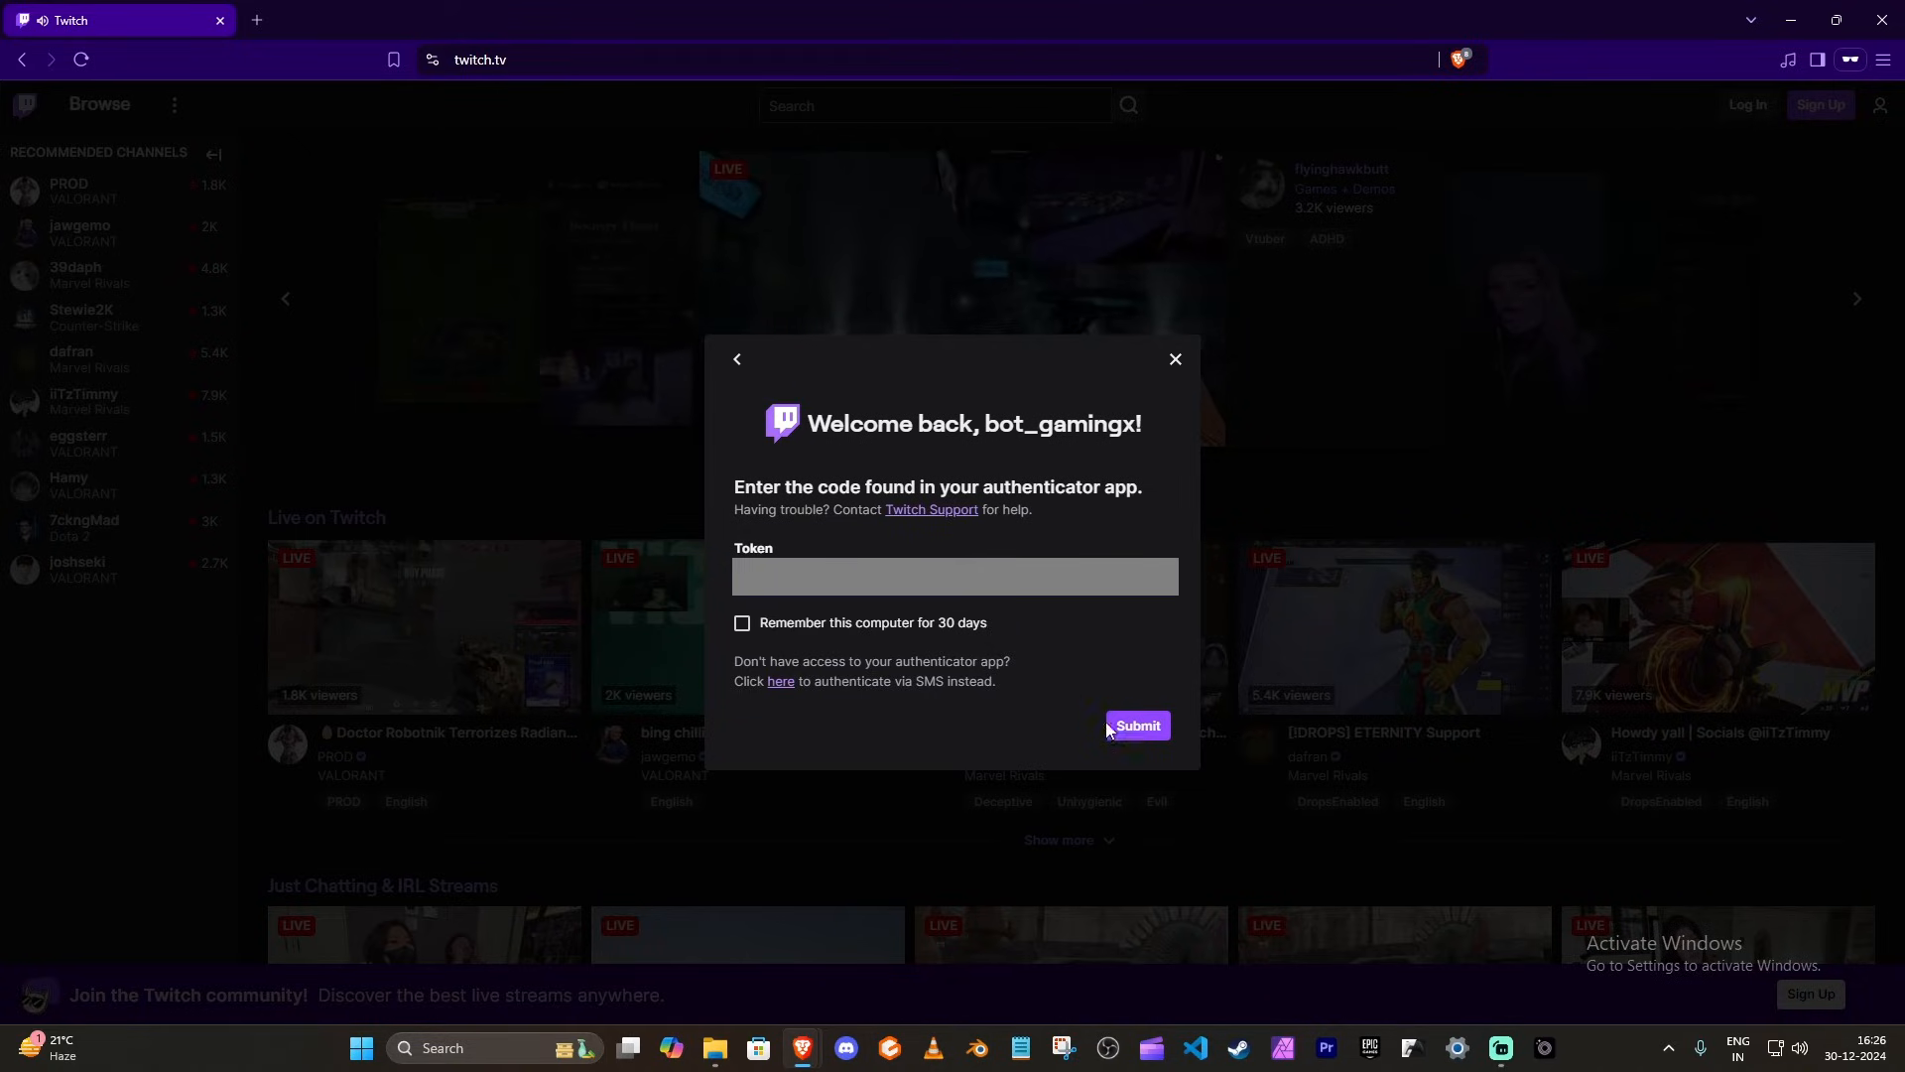
Submit the two-factor authenticator code to finish signing in
left_click(1135, 740)
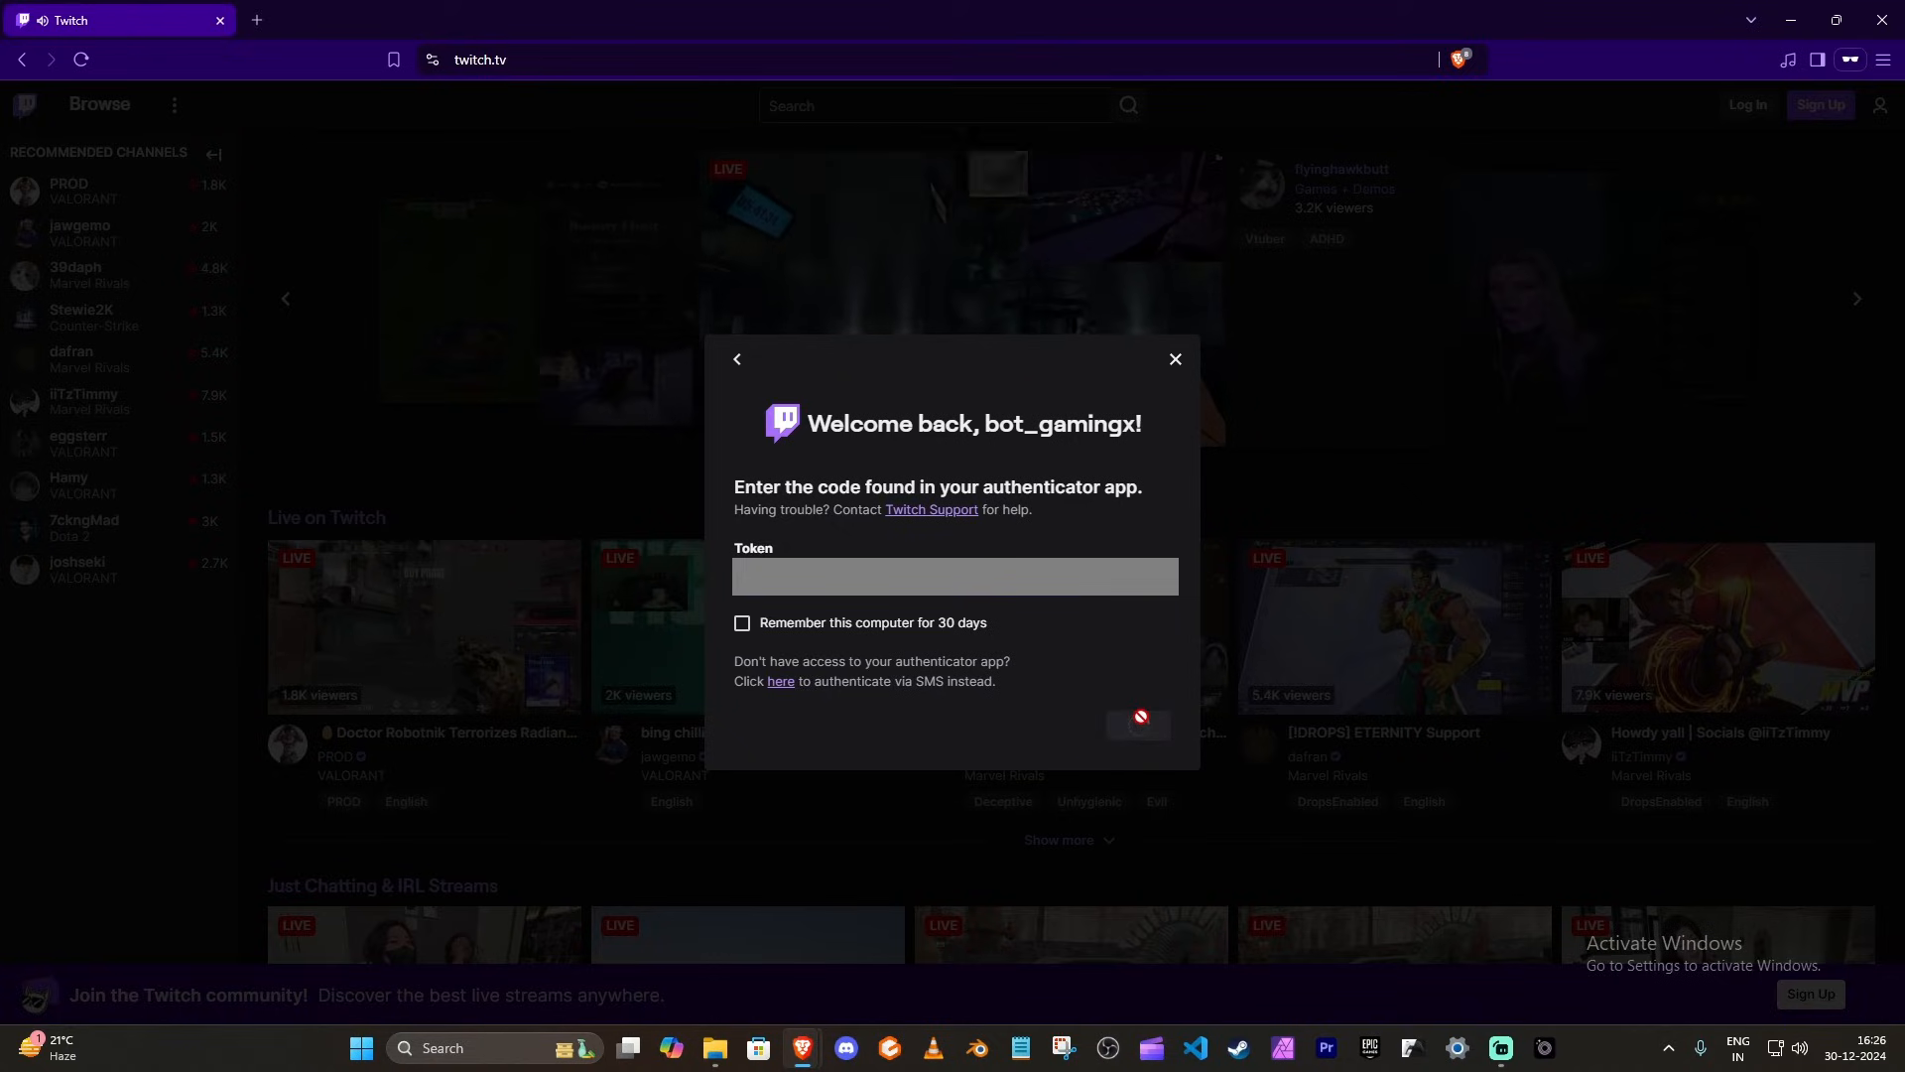